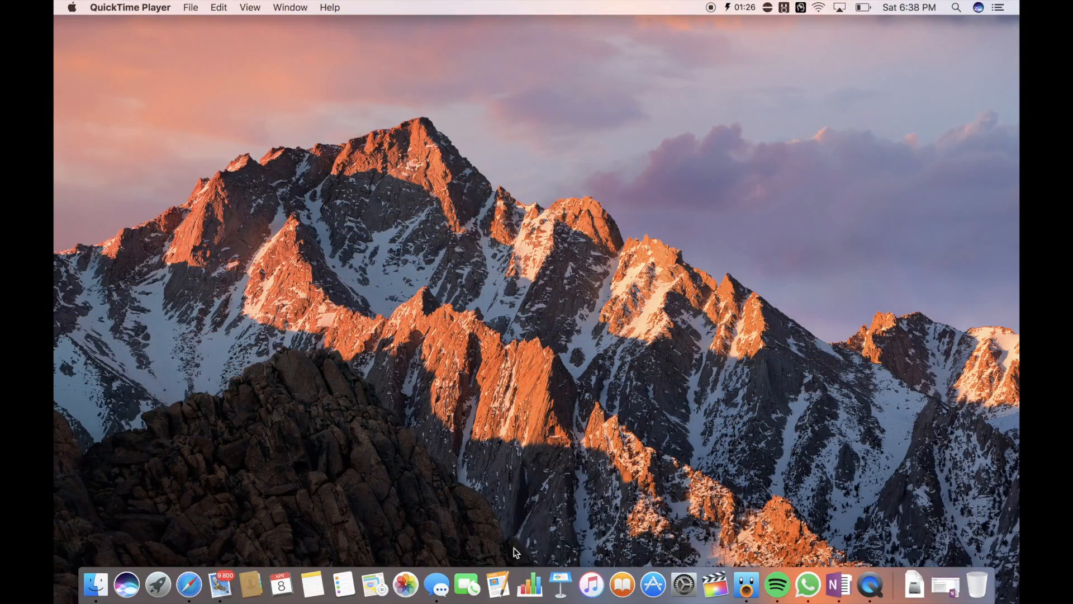
{"action": "mouse_move", "coordinate": [497, 592]}
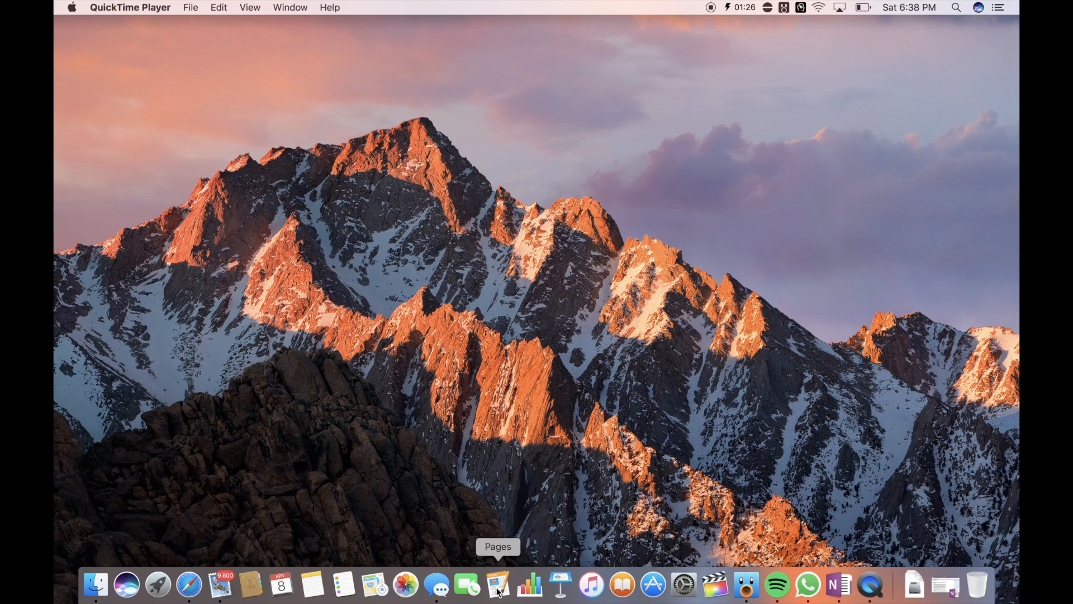
{"action": "mouse_move", "coordinate": [854, 480]}
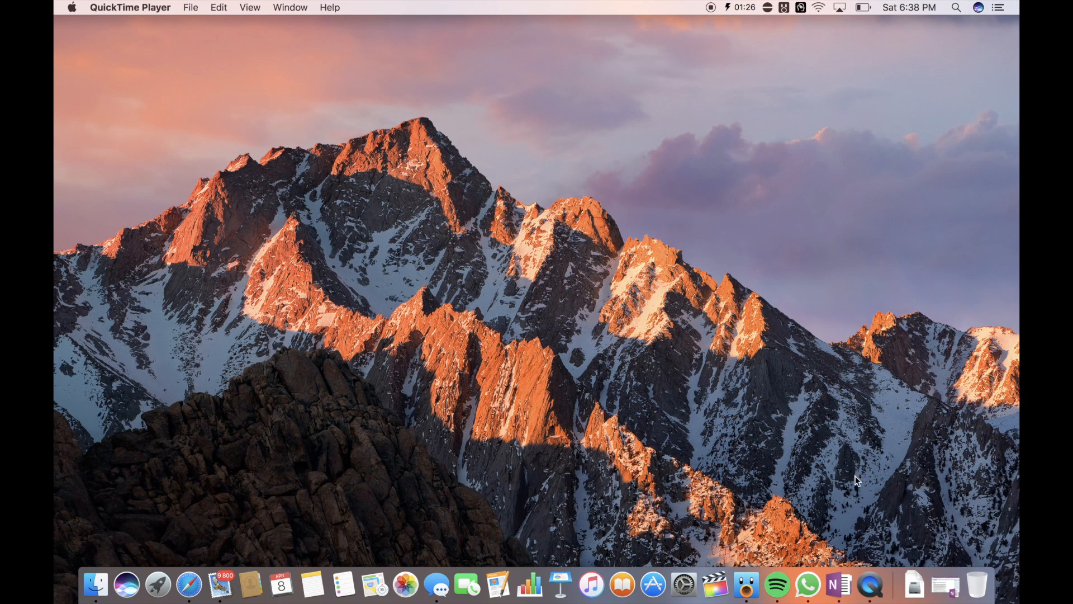
Browse the Best macOS Apps notes, then switch to the French notebook and skim it.
{"action": "left_click", "coordinate": [846, 585]}
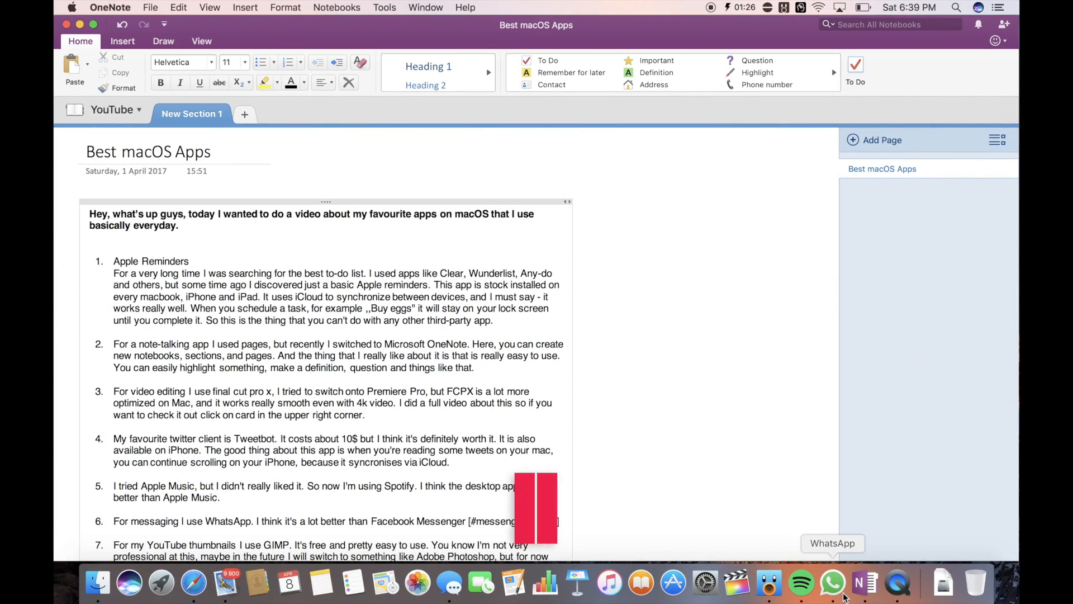
{"action": "scroll", "scroll_direction": "down", "scroll_amount": 3}
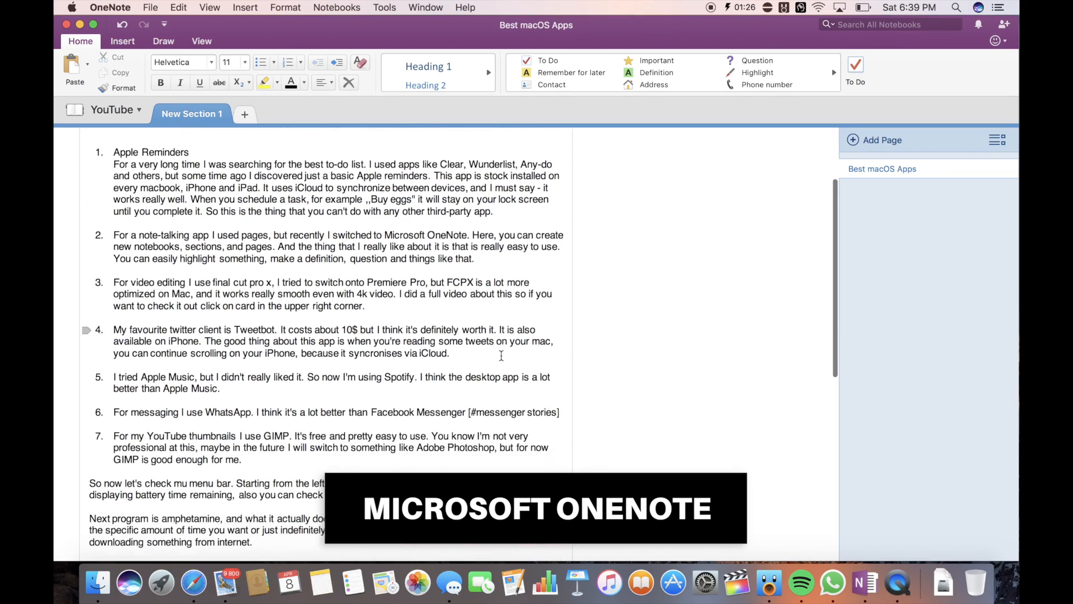
{"action": "scroll", "scroll_direction": "up", "scroll_amount": 3}
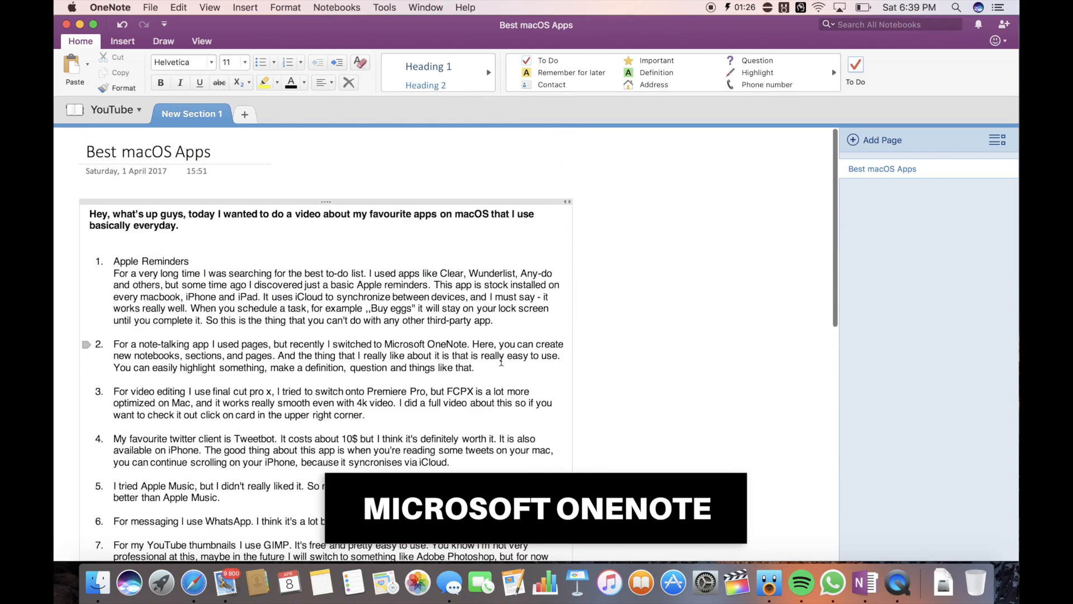
{"action": "left_click", "coordinate": [116, 109]}
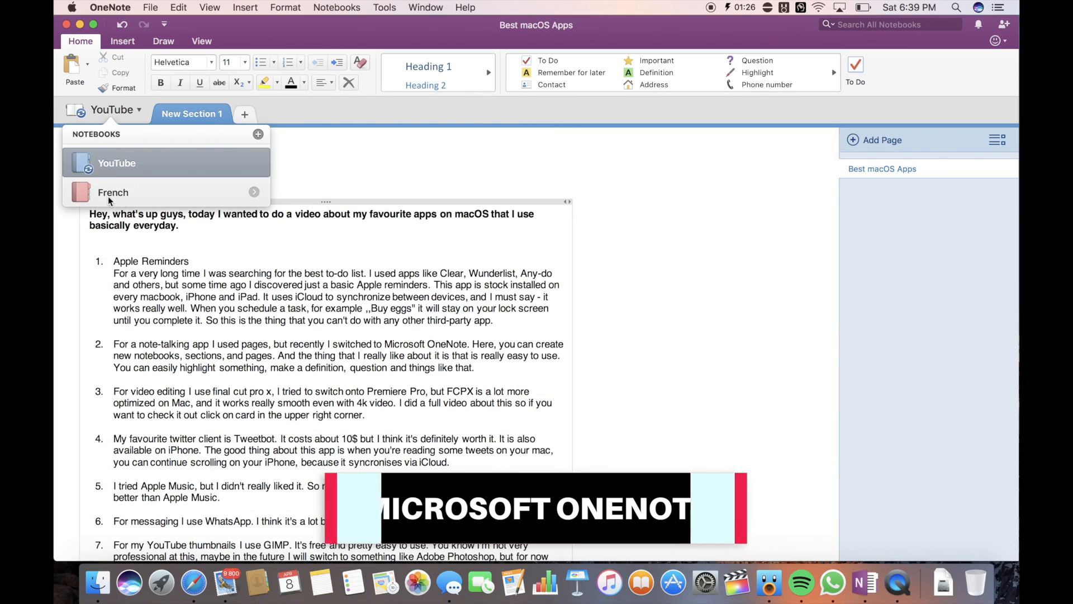
{"action": "left_click", "coordinate": [112, 192]}
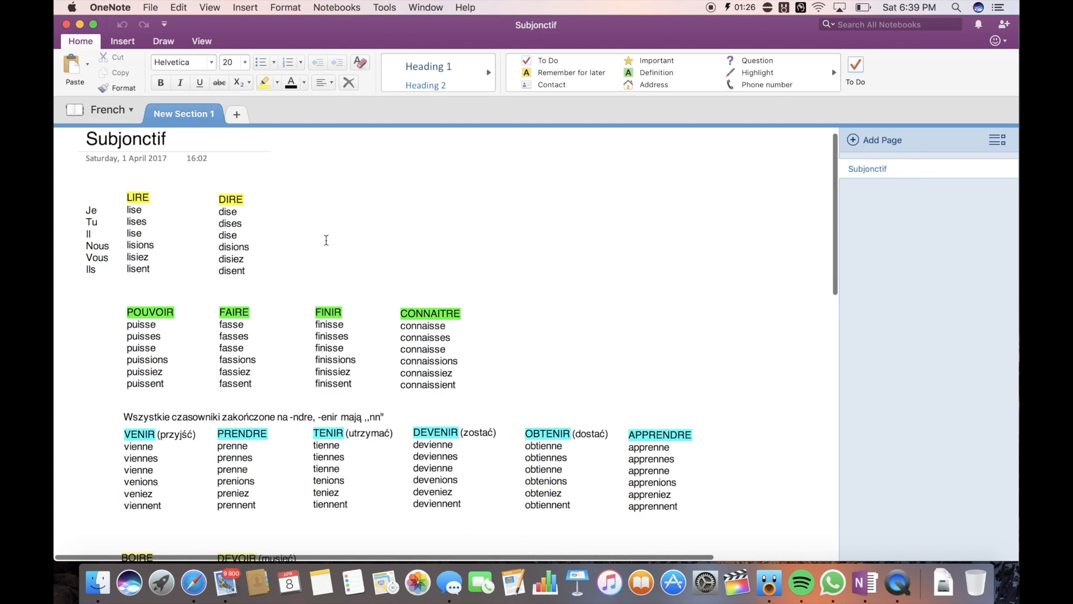
{"action": "scroll", "scroll_direction": "down", "scroll_amount": 3}
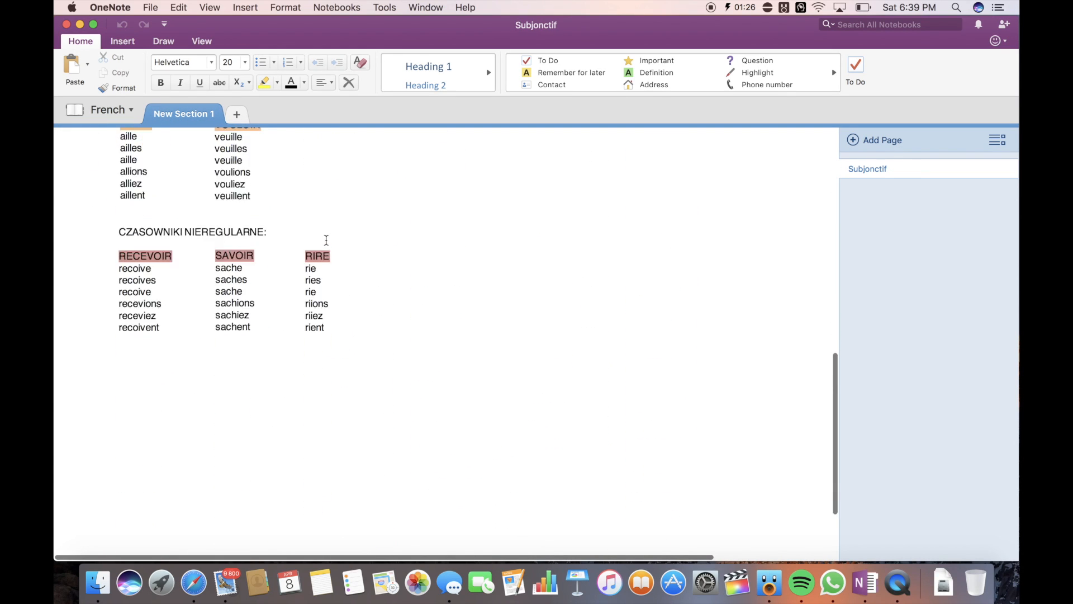
{"action": "scroll", "scroll_direction": "up", "scroll_amount": 3}
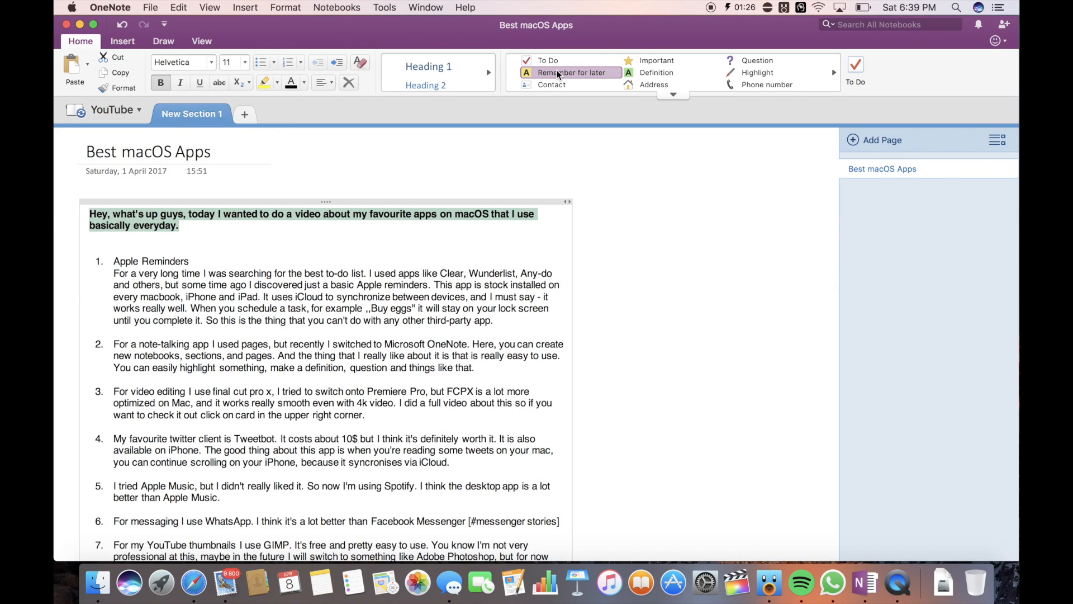
Tag the opening line as important and add a highlighting tag to it.
{"action": "left_click", "coordinate": [571, 72]}
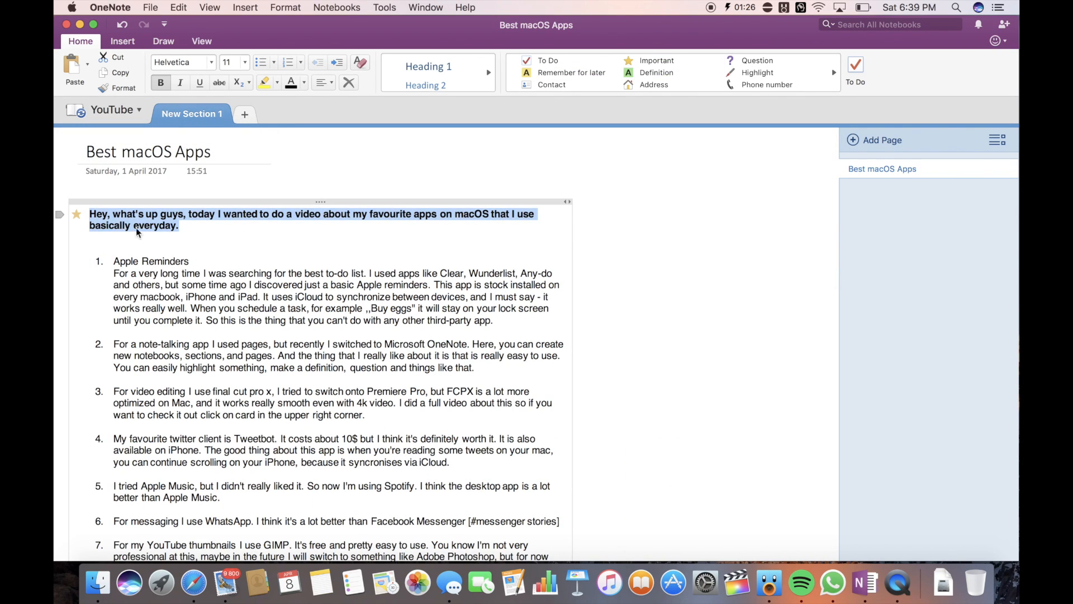
{"action": "left_click", "coordinate": [654, 84]}
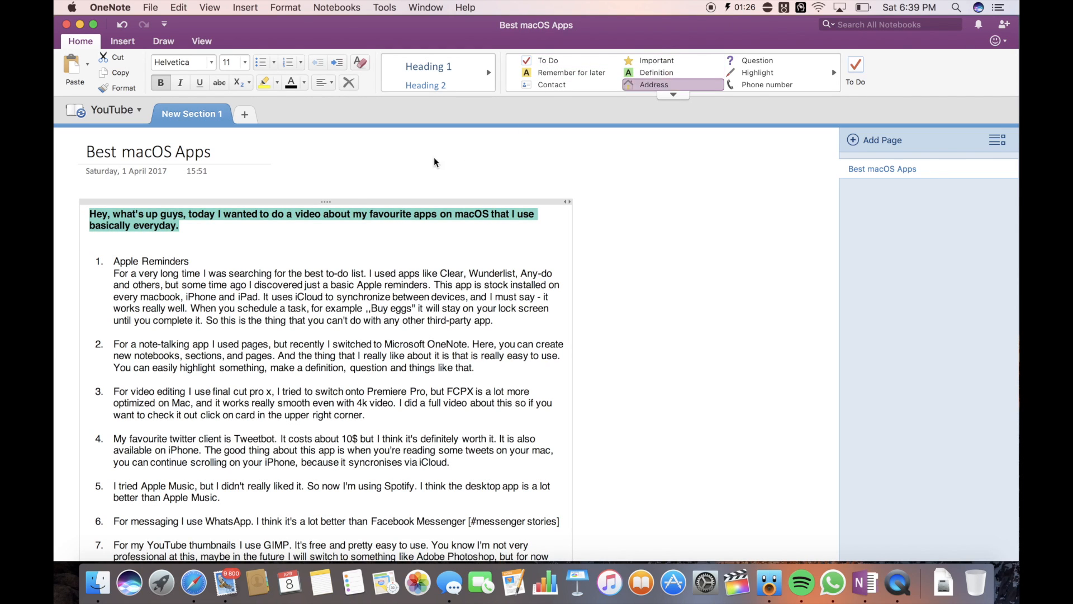
{"action": "scroll", "scroll_direction": "down", "scroll_amount": 3}
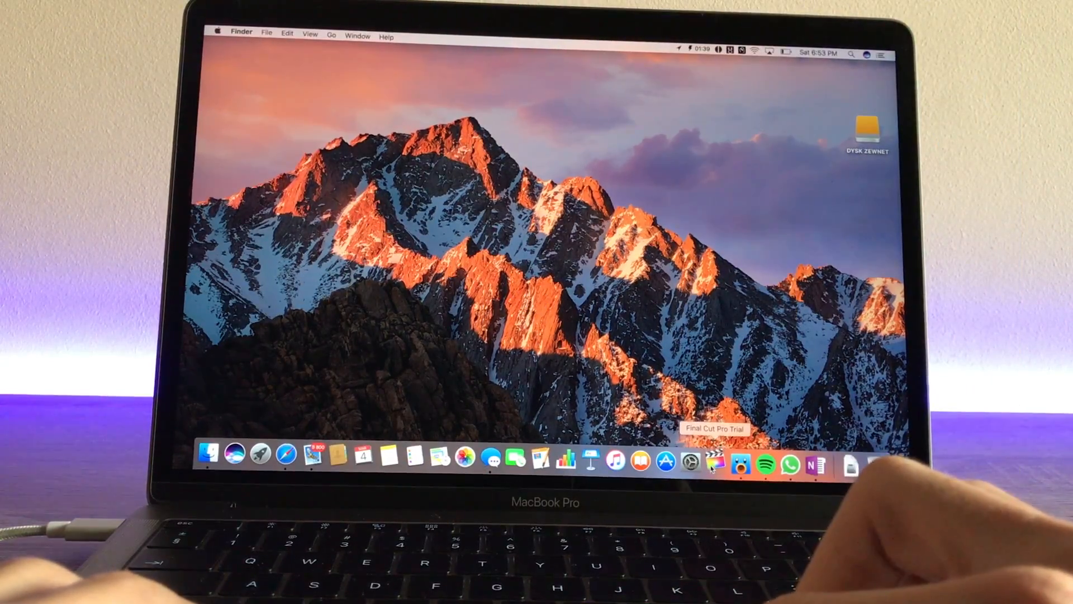
Launch the Final Cut Pro Trial editor from the Dock.
{"action": "left_click", "coordinate": [722, 459]}
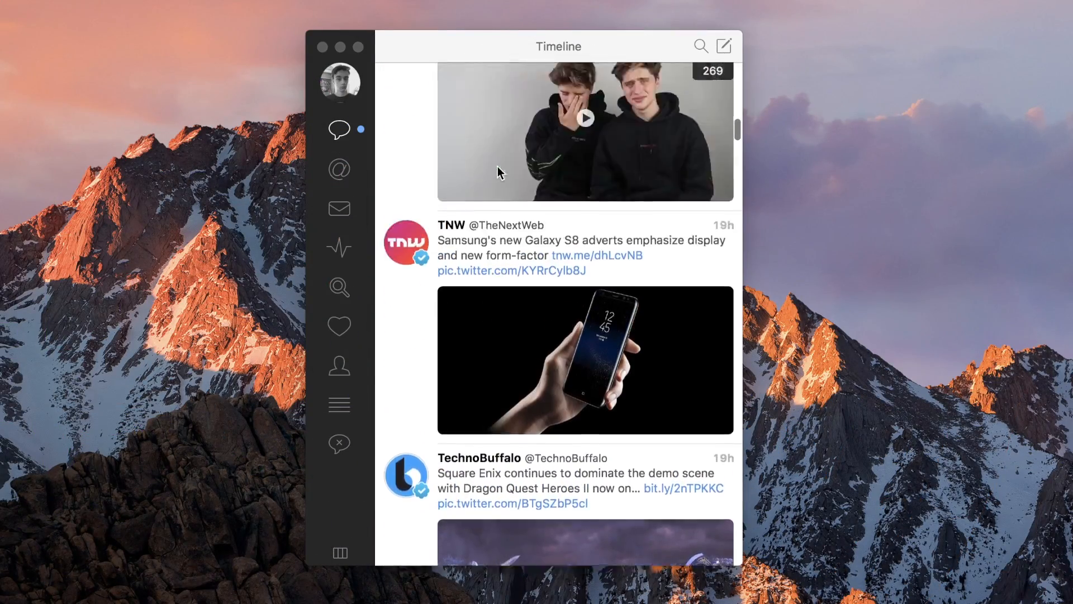
Scroll through the Tweetbot timeline and Spotify's Browse genres and moods.
{"action": "scroll", "scroll_direction": "down", "scroll_amount": 3}
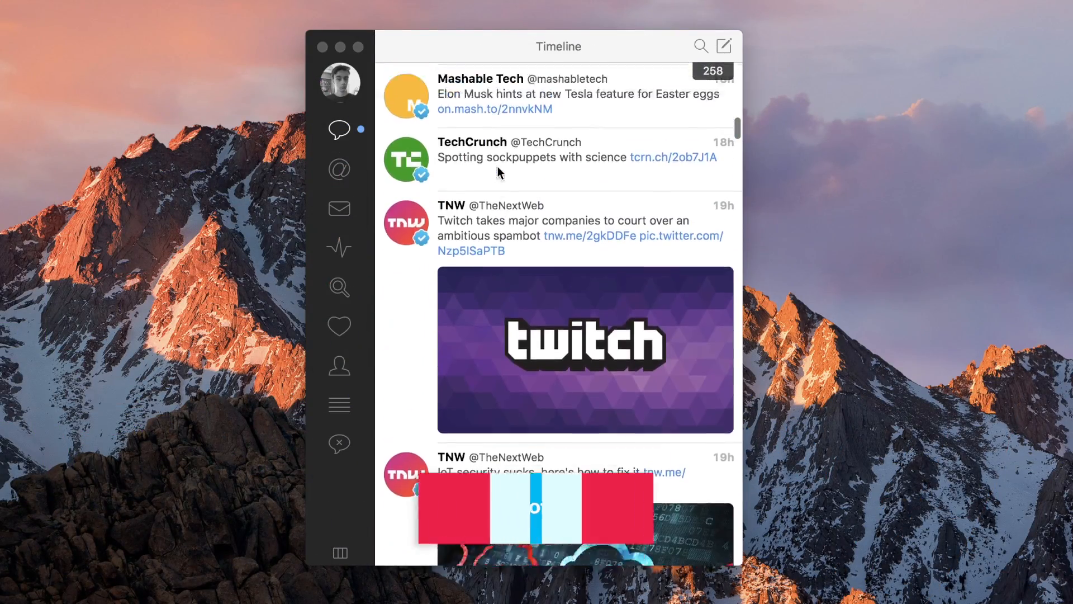
{"action": "scroll", "scroll_direction": "down", "scroll_amount": 3}
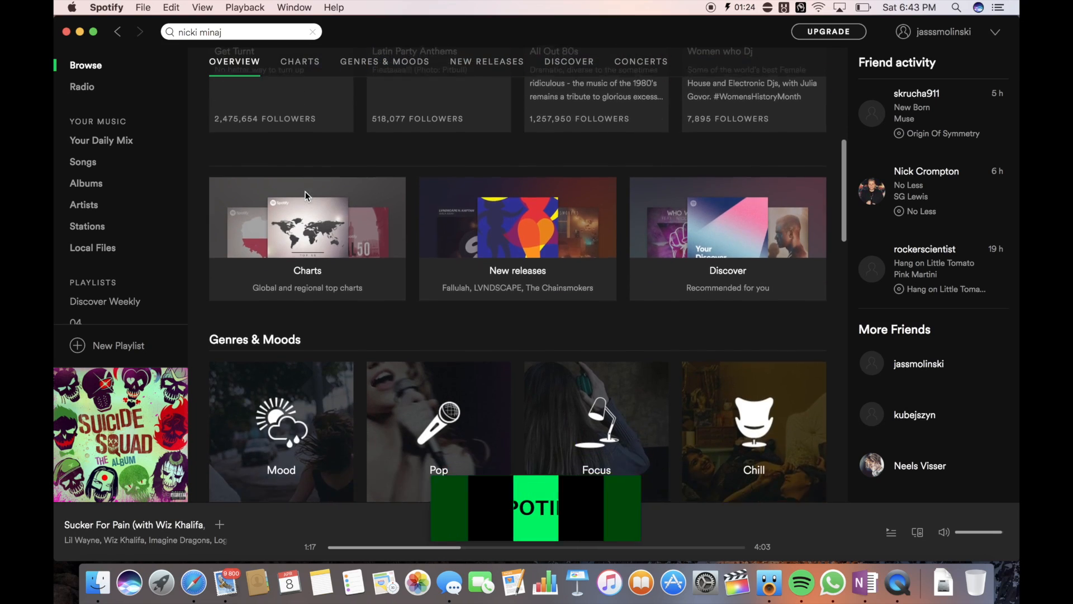
{"action": "scroll", "scroll_direction": "down", "scroll_amount": 3}
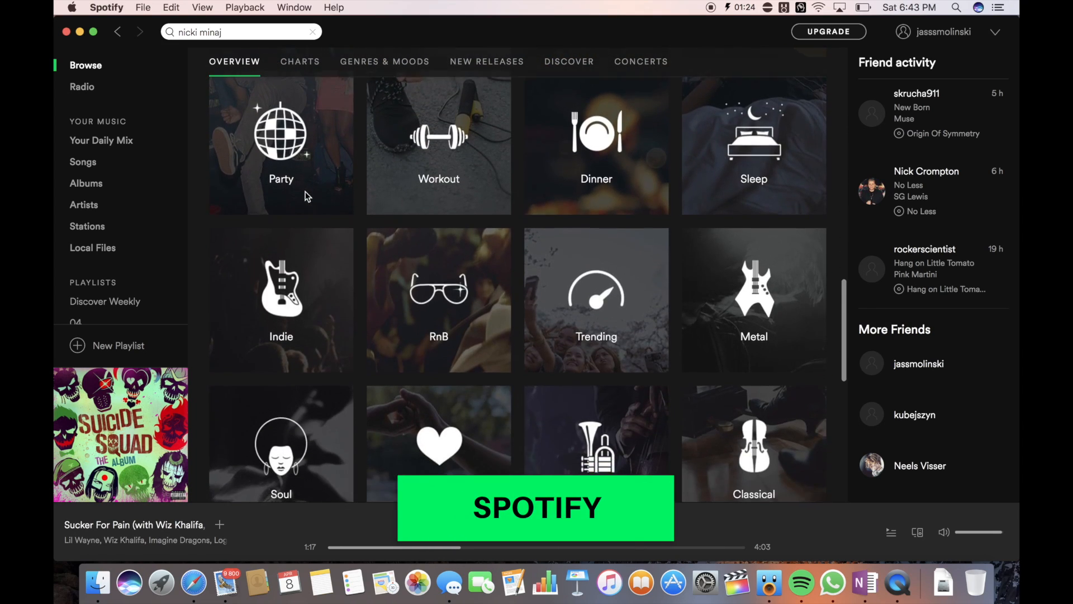
{"action": "scroll", "scroll_direction": "down", "scroll_amount": 3}
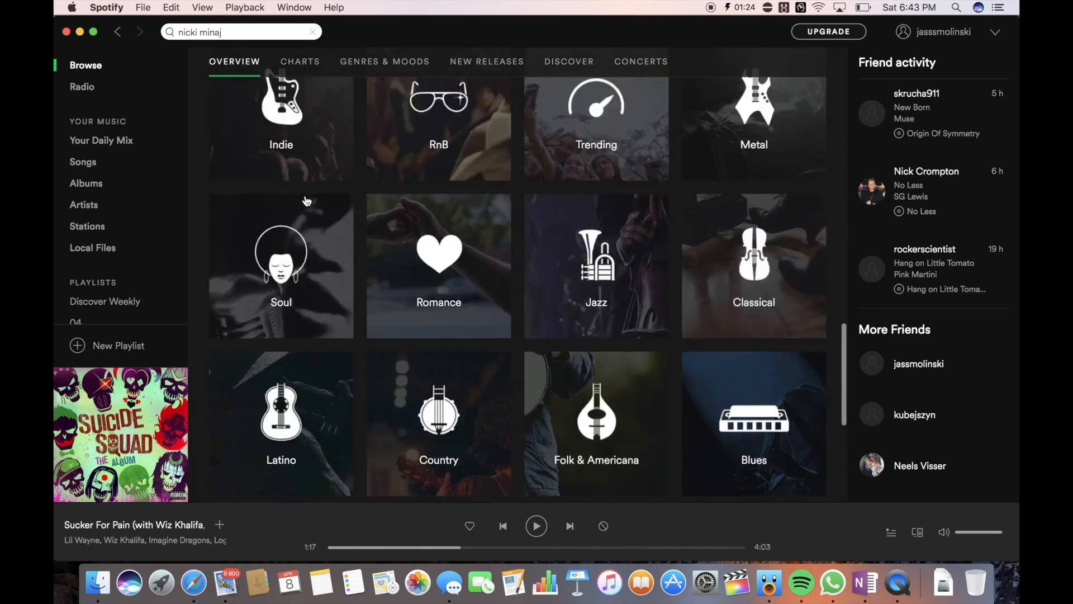
{"action": "left_click", "coordinate": [831, 586]}
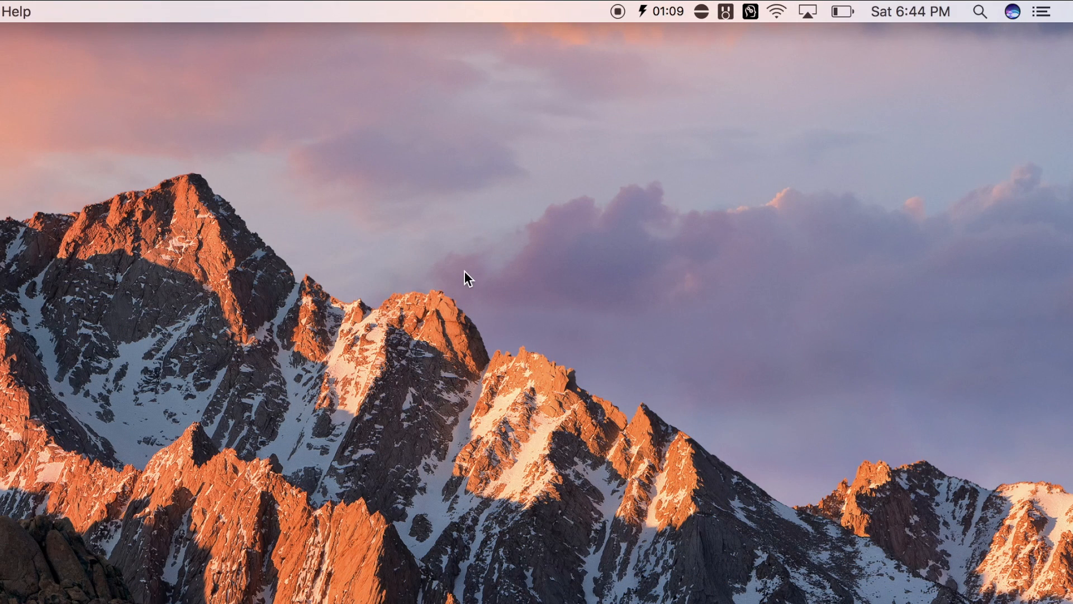
{"action": "mouse_move", "coordinate": [624, 34]}
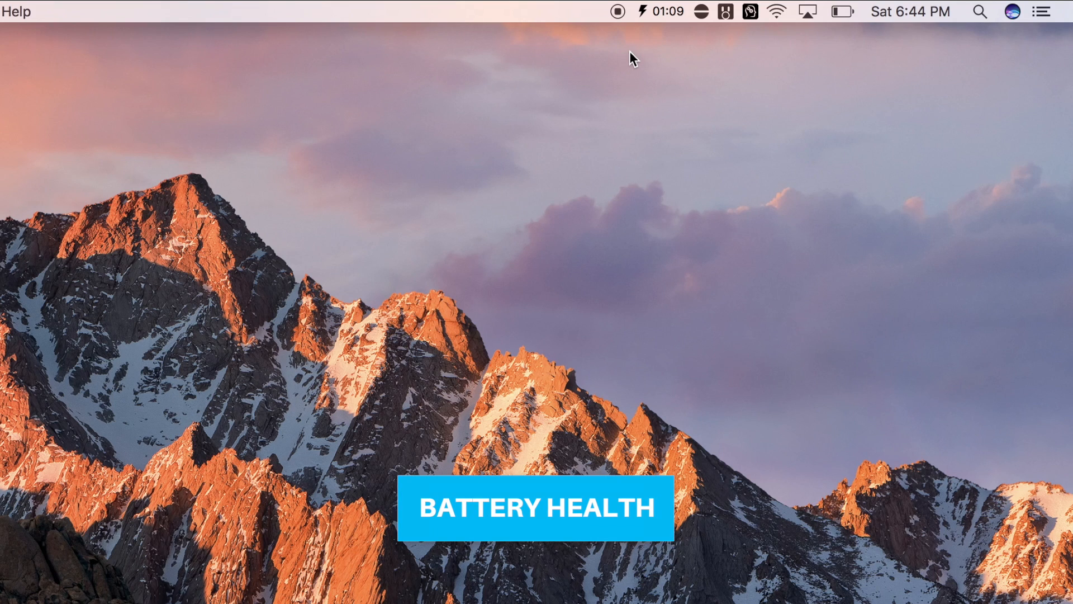
{"action": "mouse_move", "coordinate": [666, 25]}
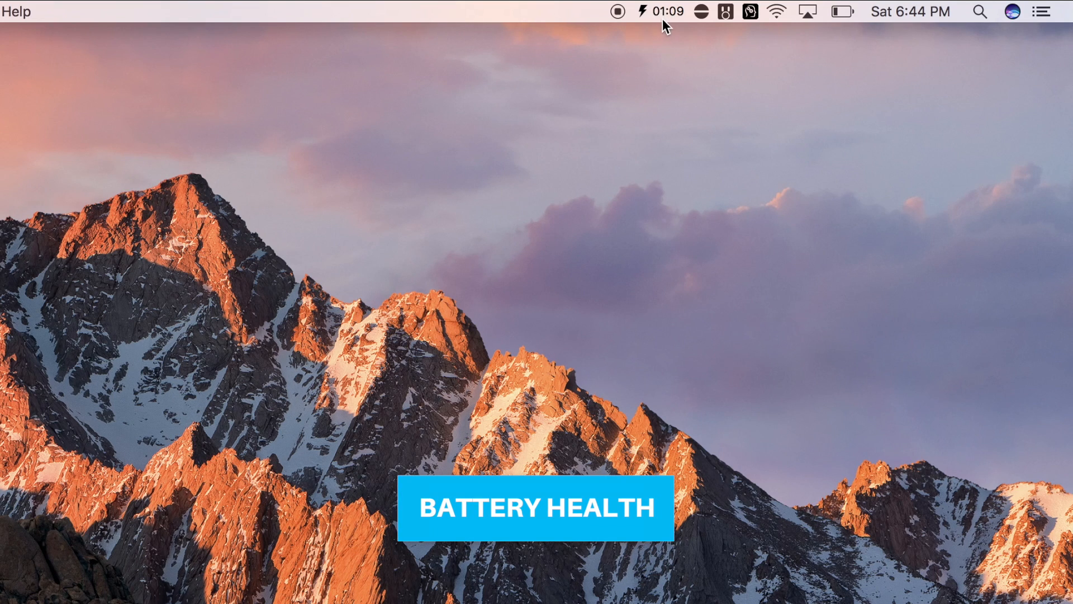
Show the Battery Health overview with 25% charge and 97% health from the menu bar.
{"action": "left_click", "coordinate": [661, 12]}
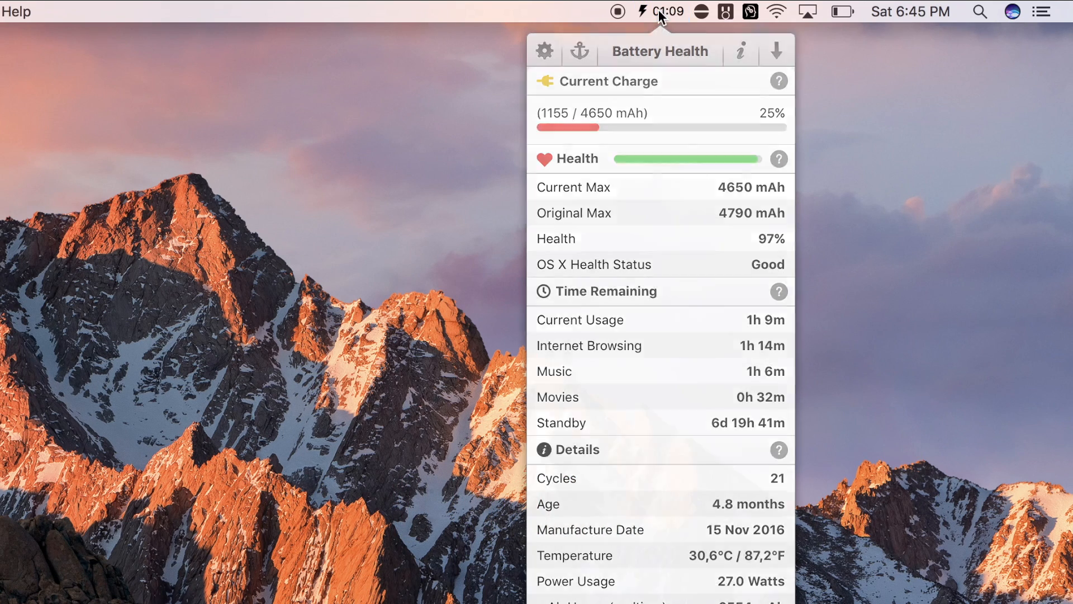
Start a 15-minute Amphetamine keep-awake session, then show the Tweetbot tweet-count overview.
{"action": "left_click", "coordinate": [696, 11]}
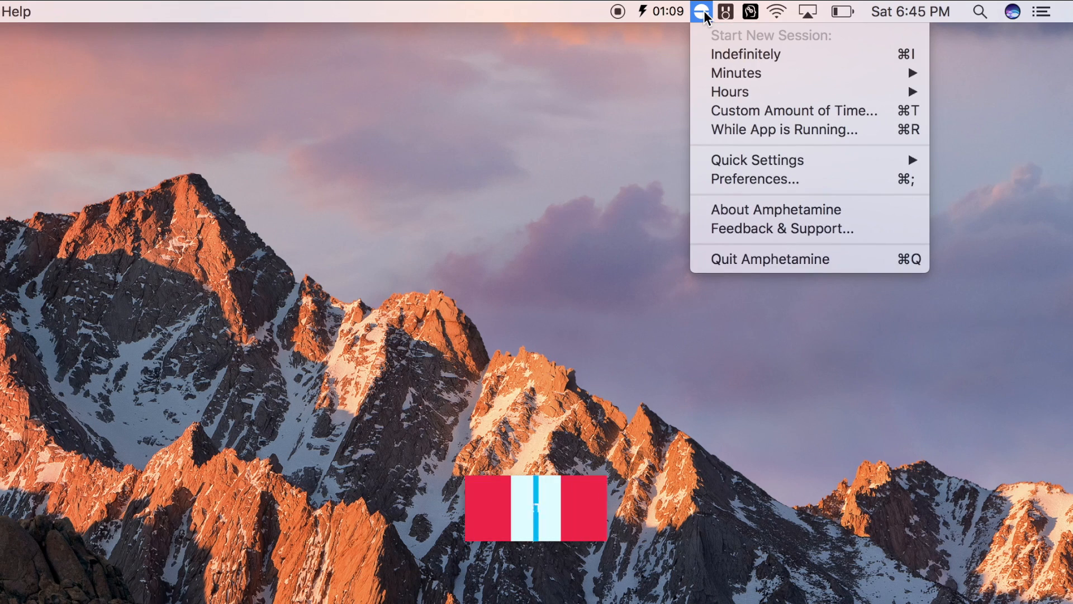
{"action": "mouse_move", "coordinate": [713, 76]}
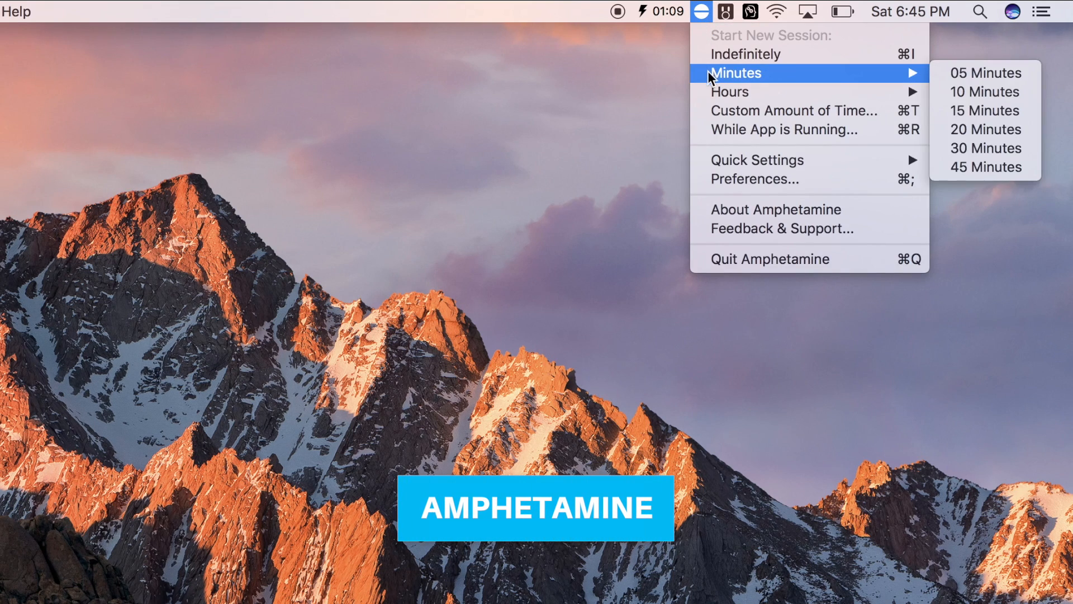
{"action": "mouse_move", "coordinate": [757, 161]}
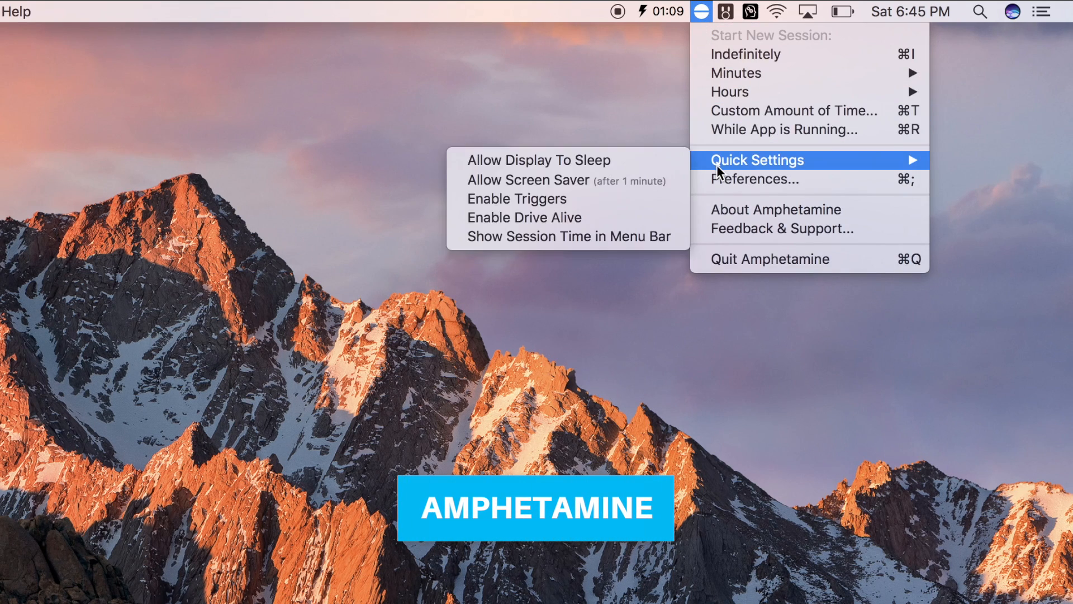
{"action": "mouse_move", "coordinate": [660, 250]}
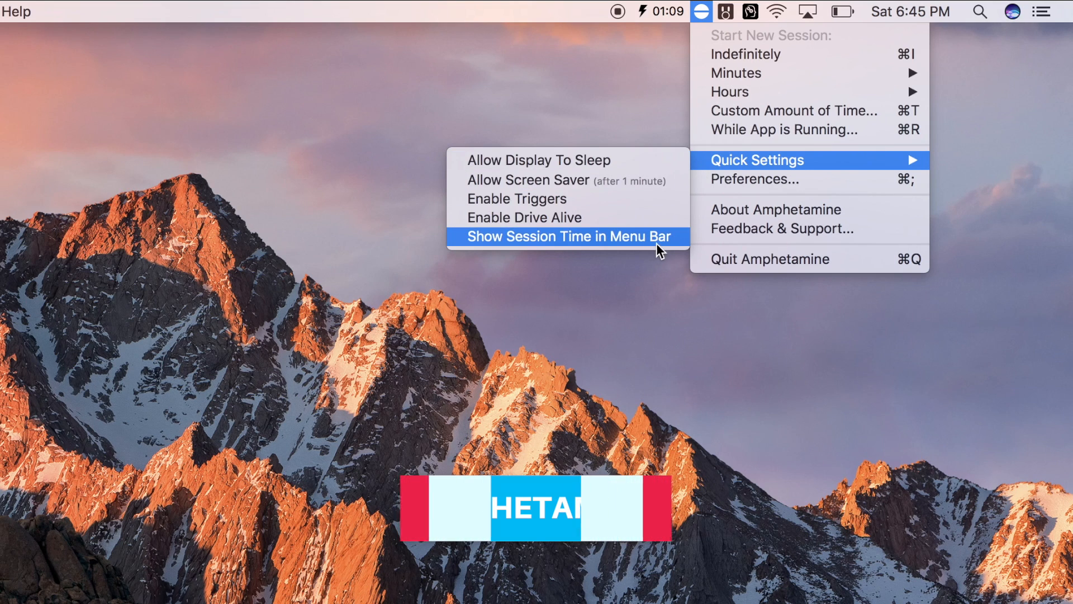
{"action": "mouse_move", "coordinate": [758, 72]}
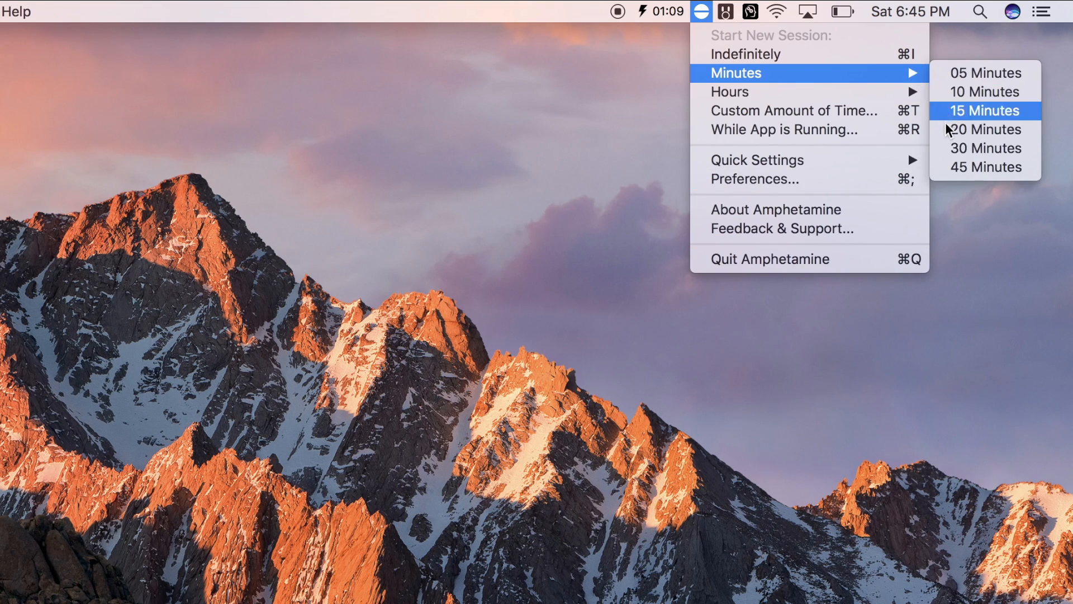
{"action": "left_click", "coordinate": [985, 110]}
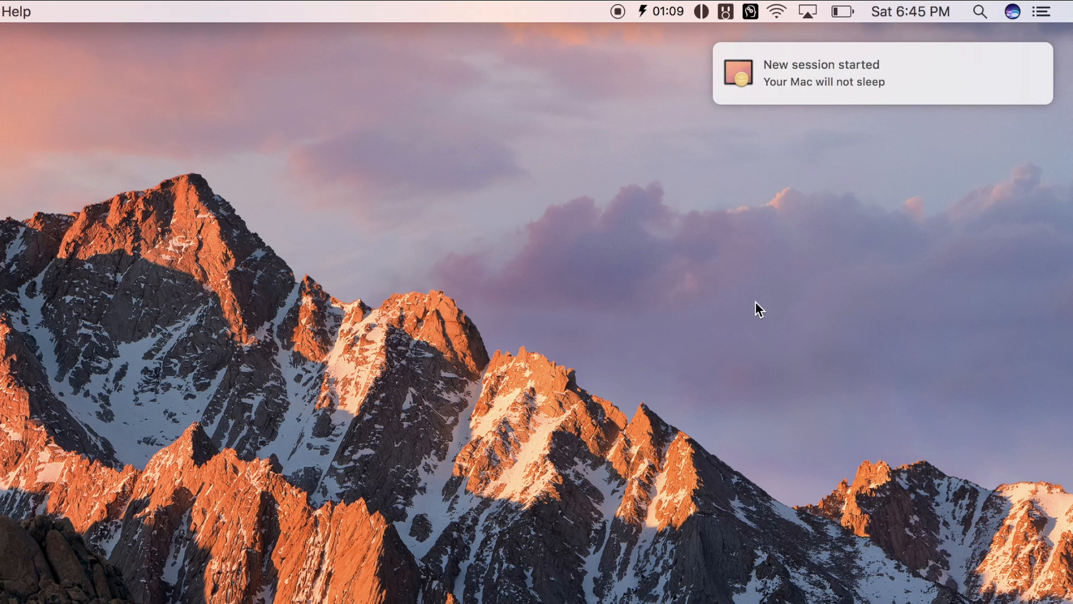
{"action": "mouse_move", "coordinate": [1010, 115]}
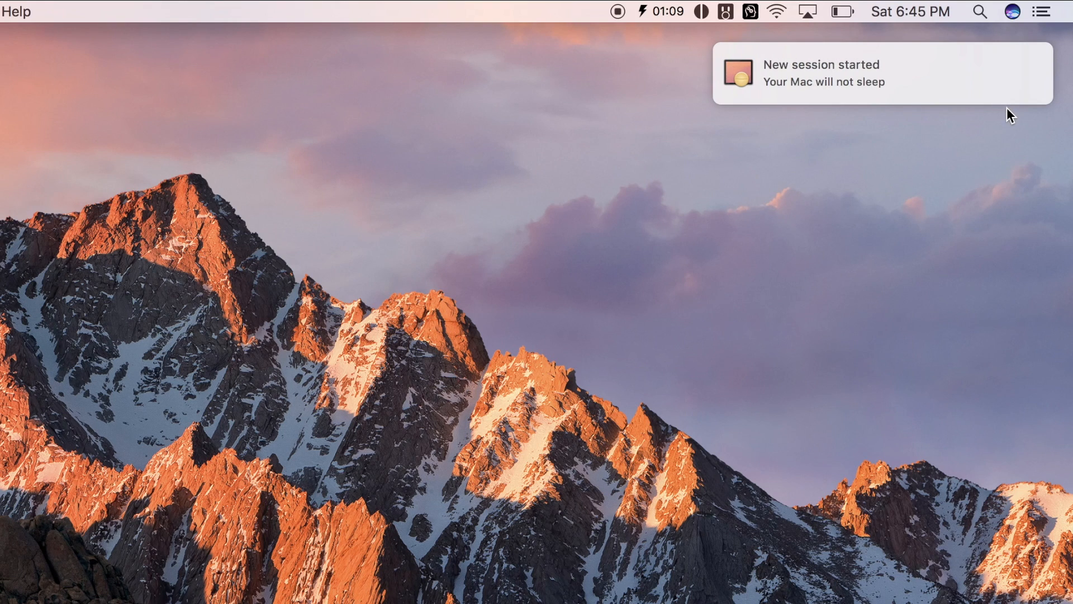
{"action": "left_click", "coordinate": [721, 12]}
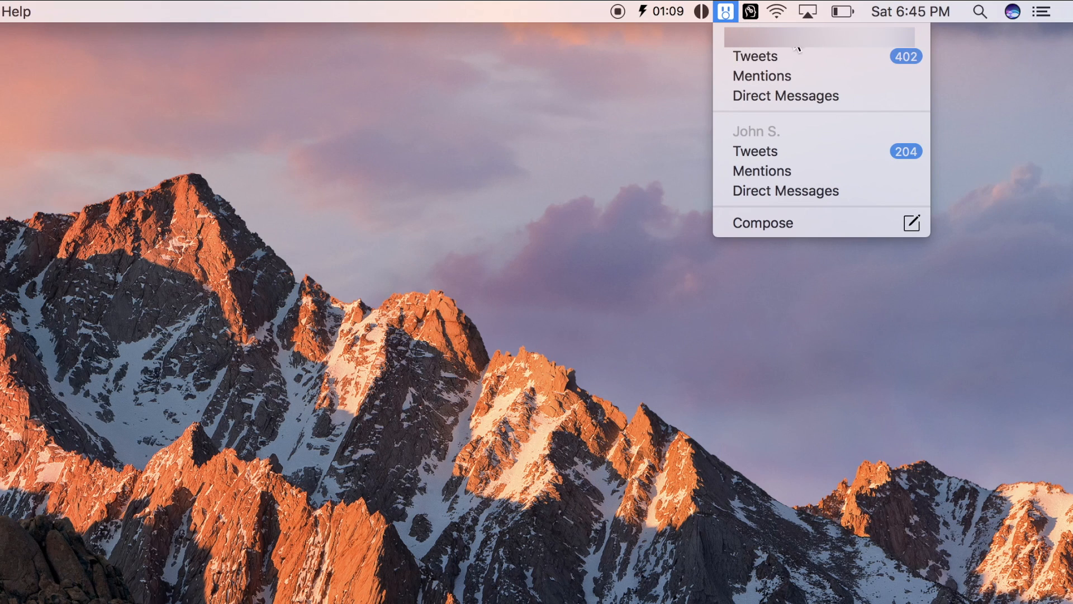
{"action": "left_click", "coordinate": [722, 14]}
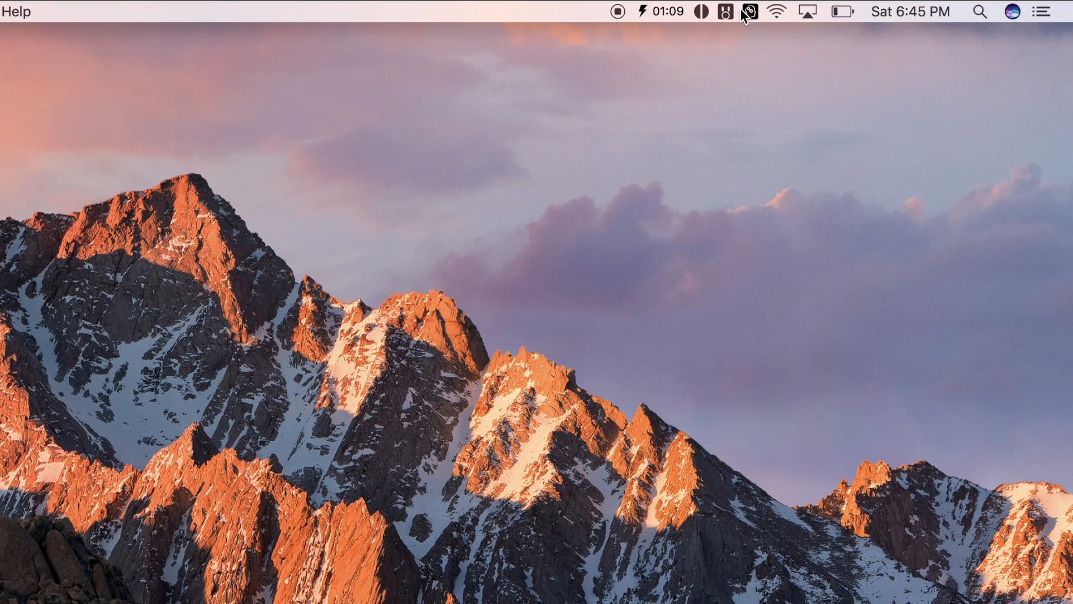
{"action": "left_click", "coordinate": [749, 11]}
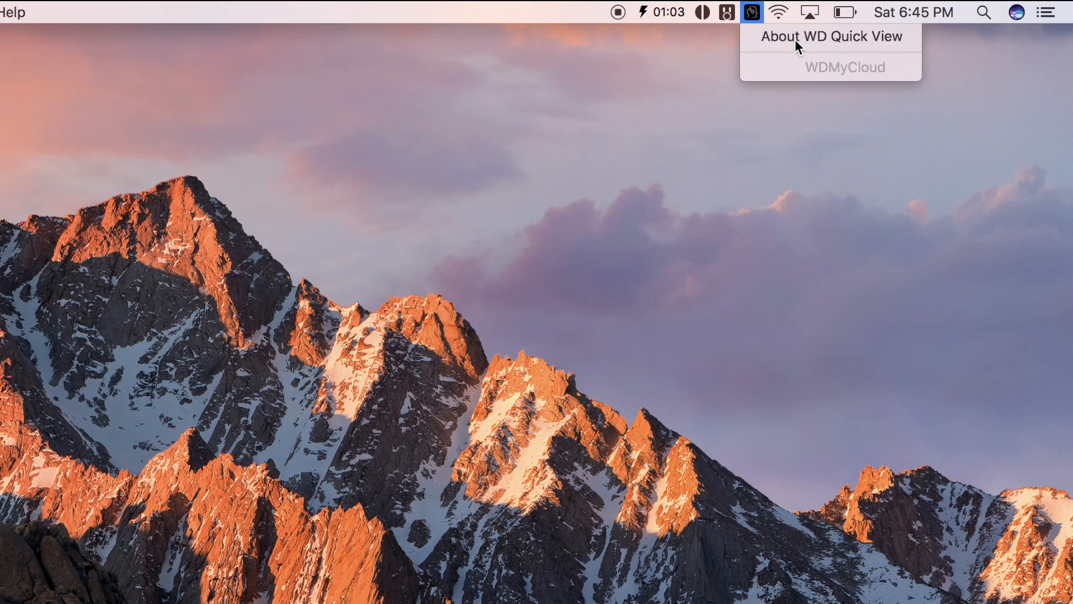
View WD Quick View's About window (v2.4.6.2), then close it and dismiss the menu.
{"action": "left_click", "coordinate": [830, 38]}
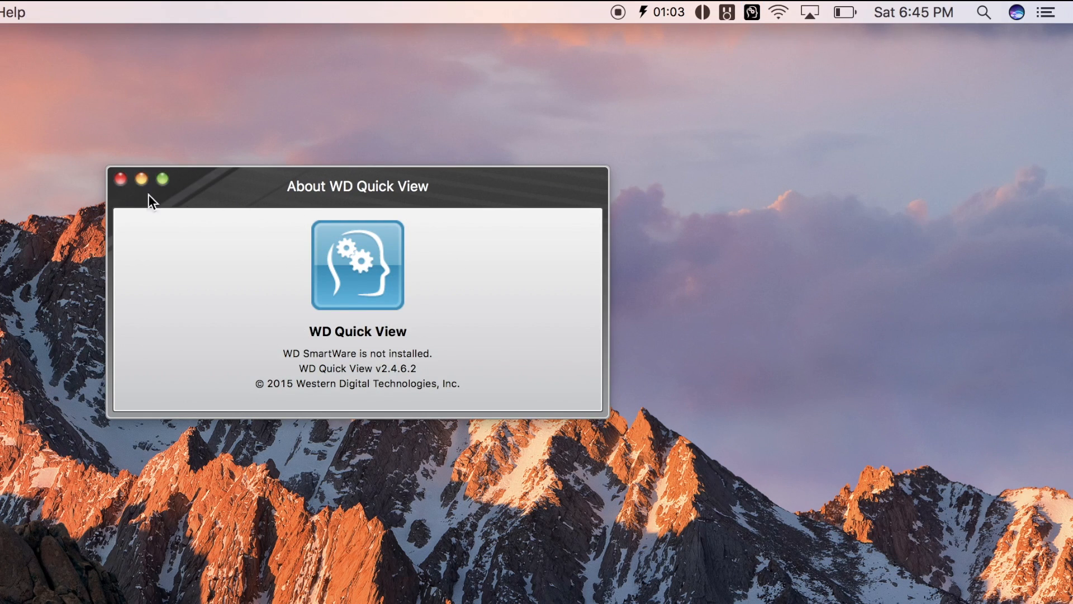
{"action": "left_click", "coordinate": [749, 12]}
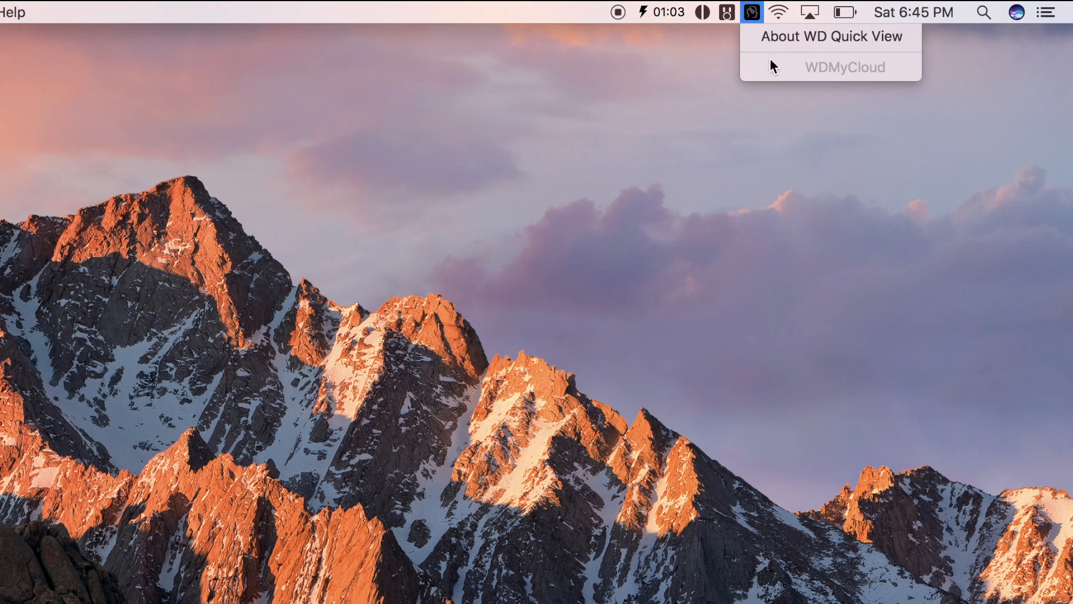
{"action": "left_click", "coordinate": [502, 369]}
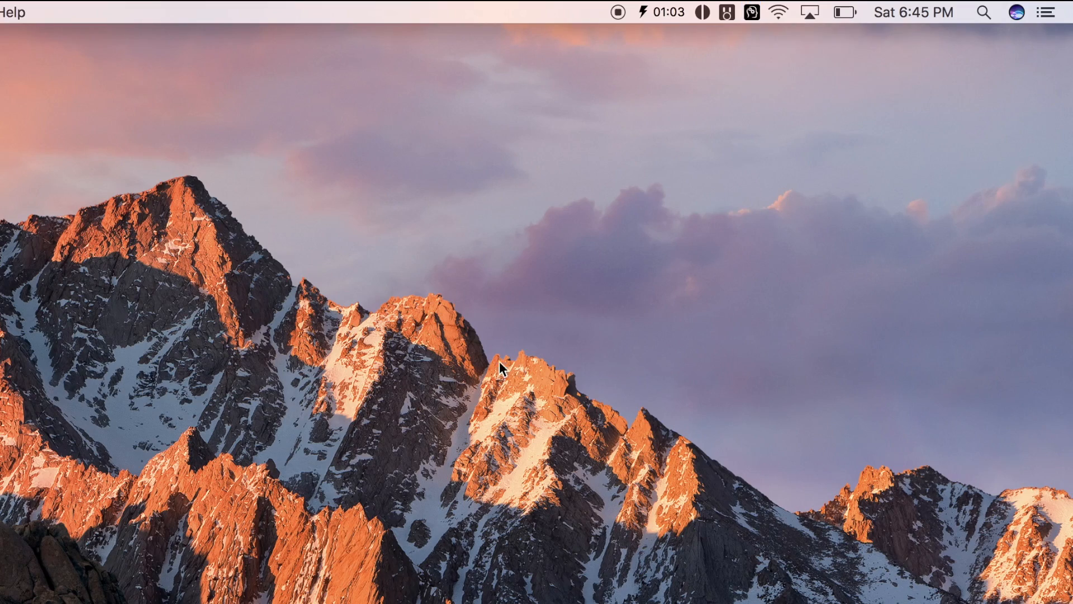